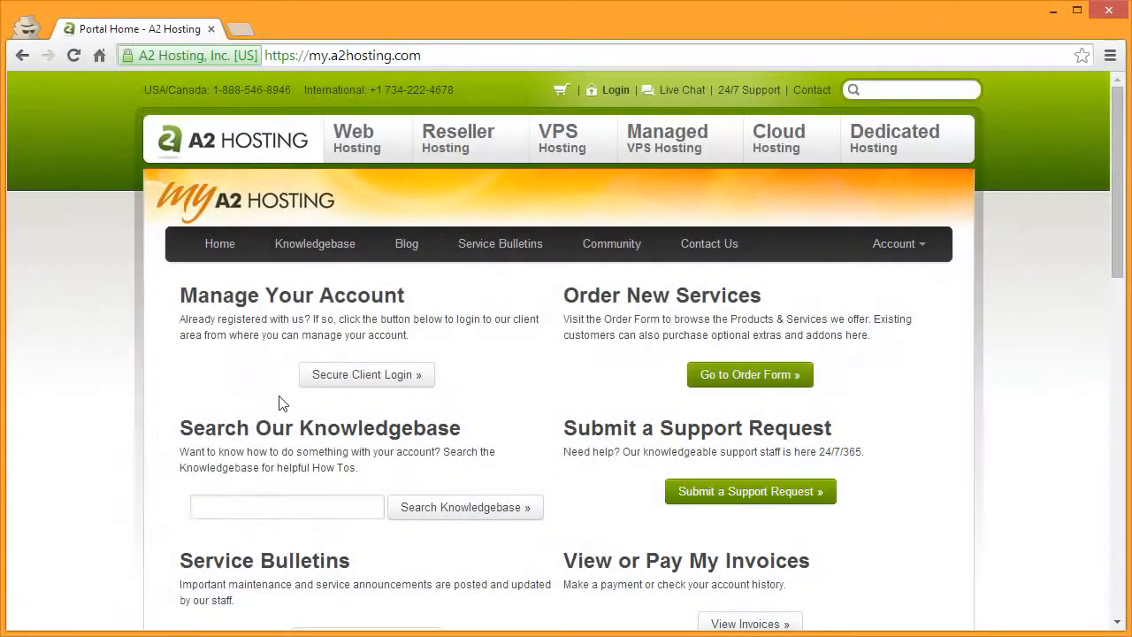
Log in to the A2 Hosting client area with the account email and password.
{"action": "left_click", "coordinate": [366, 375]}
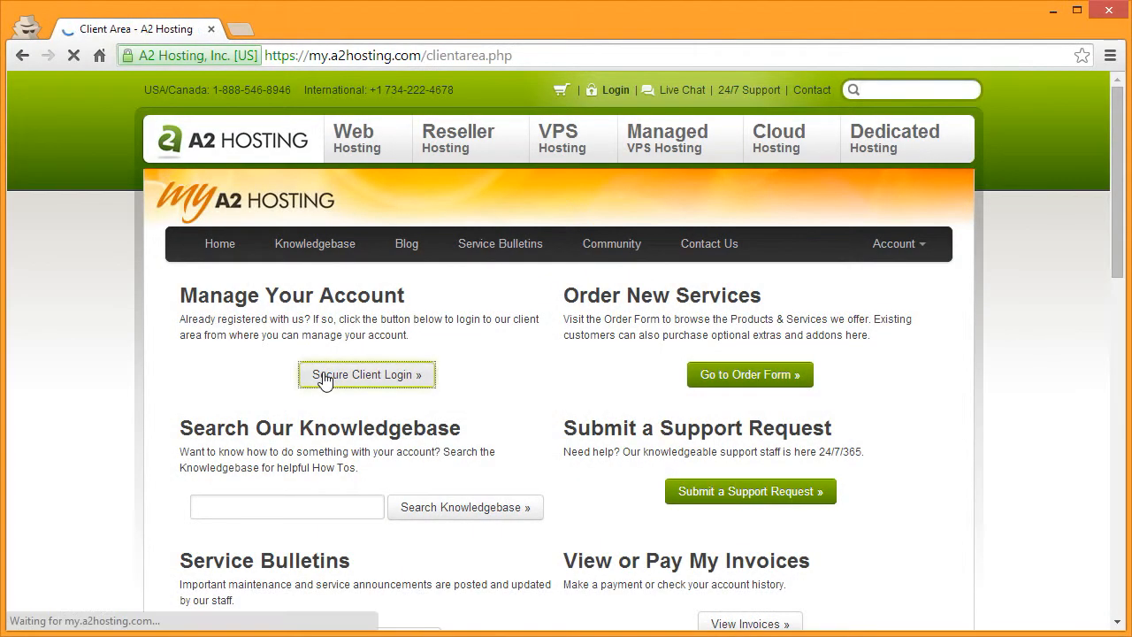
{"action": "left_click", "coordinate": [366, 374]}
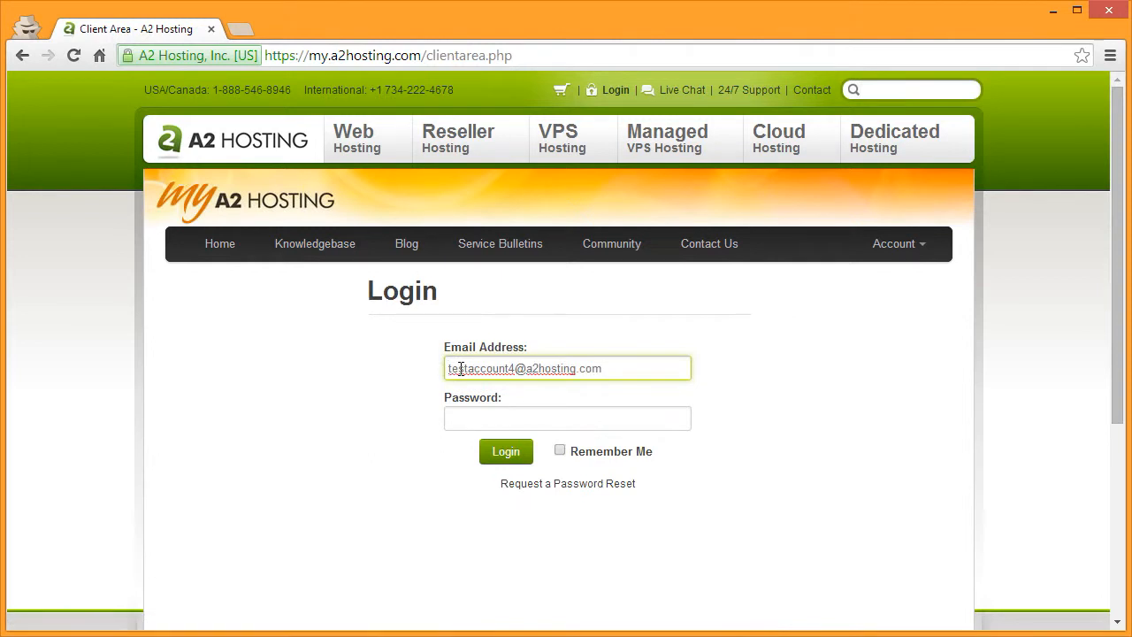
{"action": "left_click", "coordinate": [506, 451]}
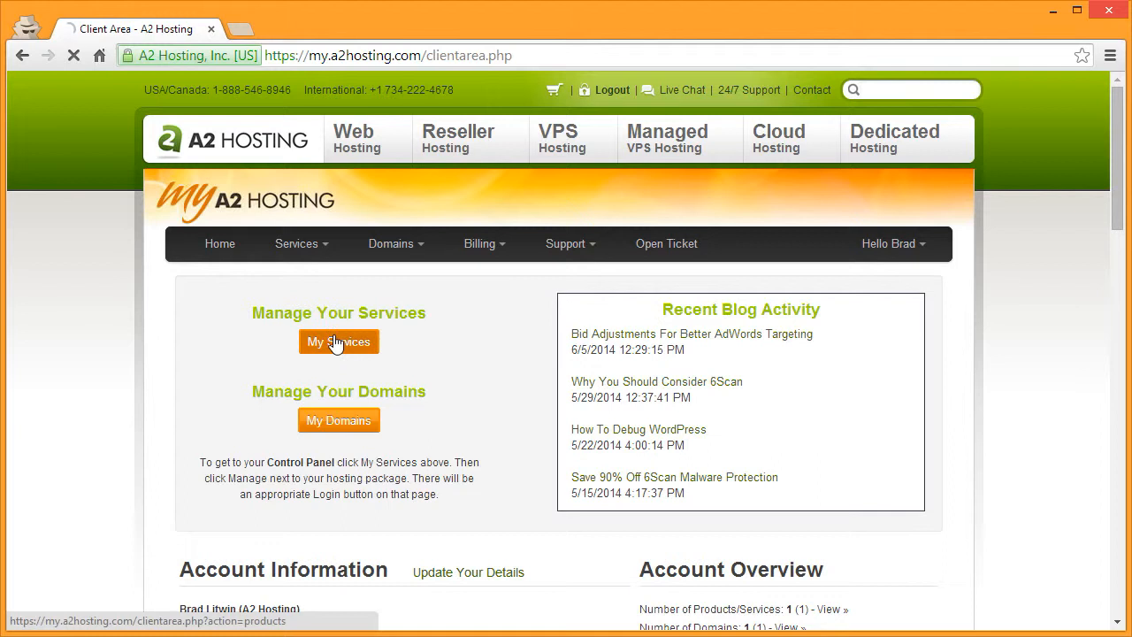
Open the Prime Web Hosting - Iceland SSD service details from My Services.
{"action": "left_click", "coordinate": [338, 342]}
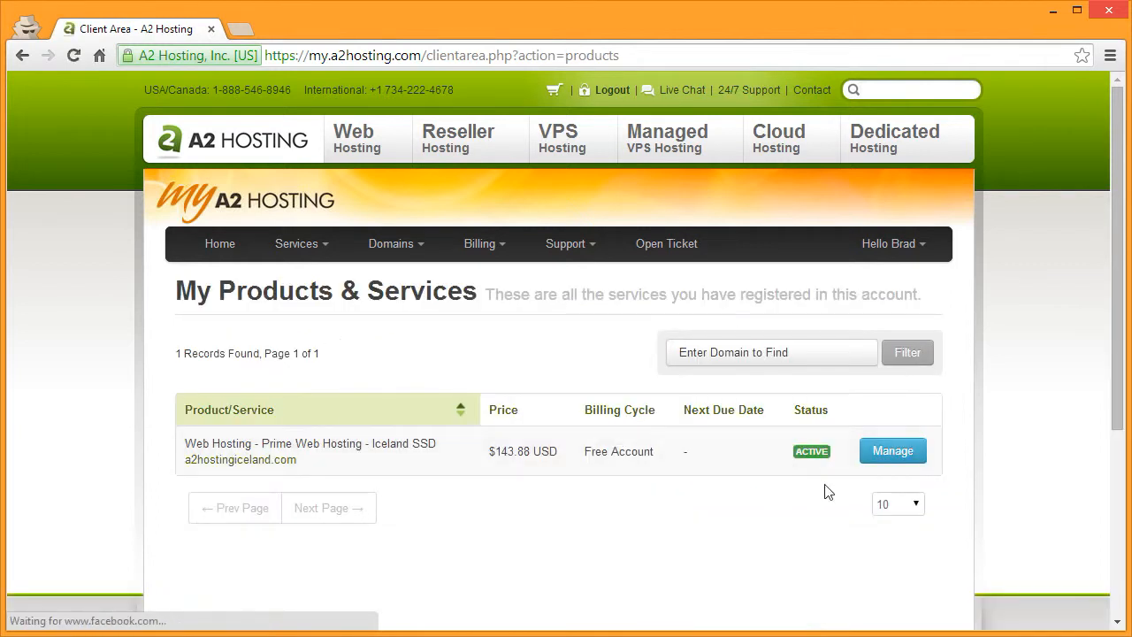
{"action": "left_click", "coordinate": [892, 451]}
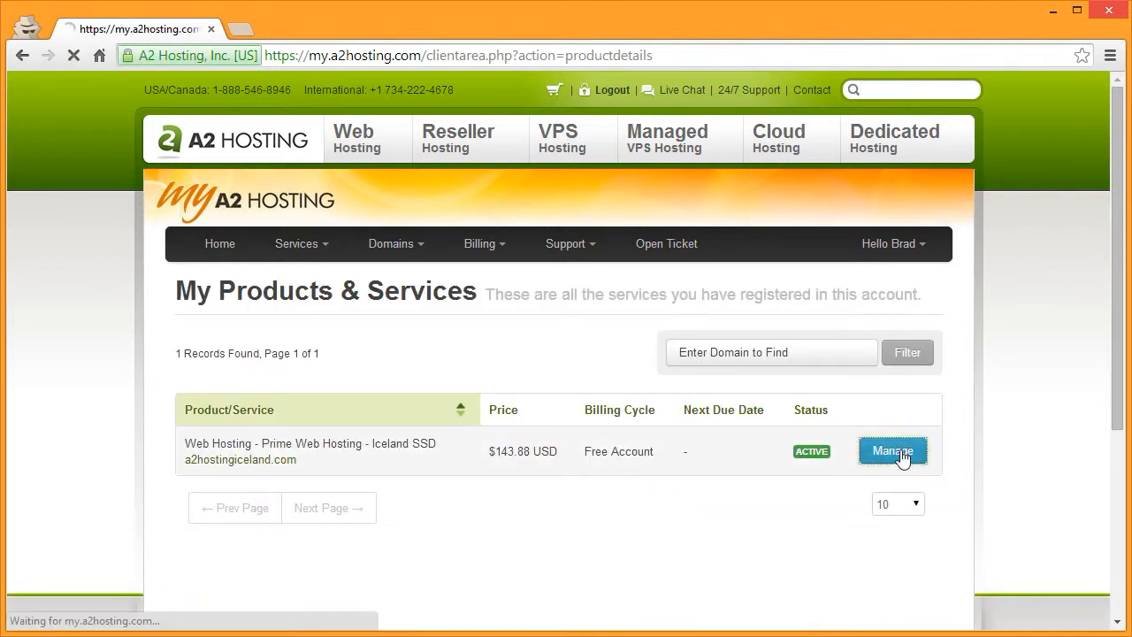
{"action": "left_click", "coordinate": [892, 451]}
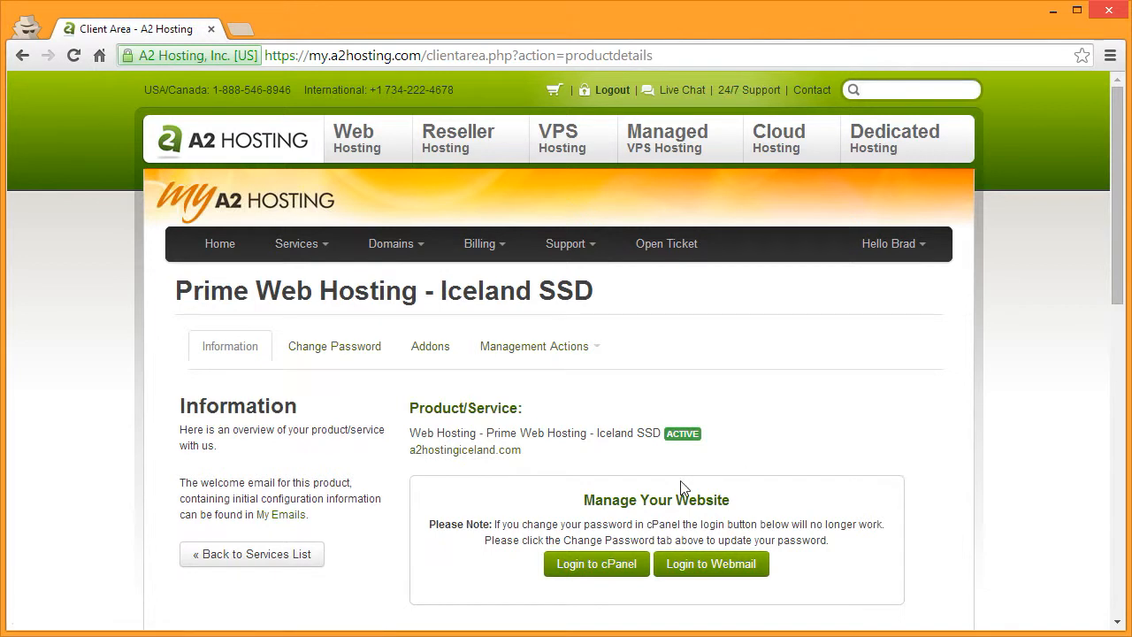
{"action": "mouse_move", "coordinate": [646, 526]}
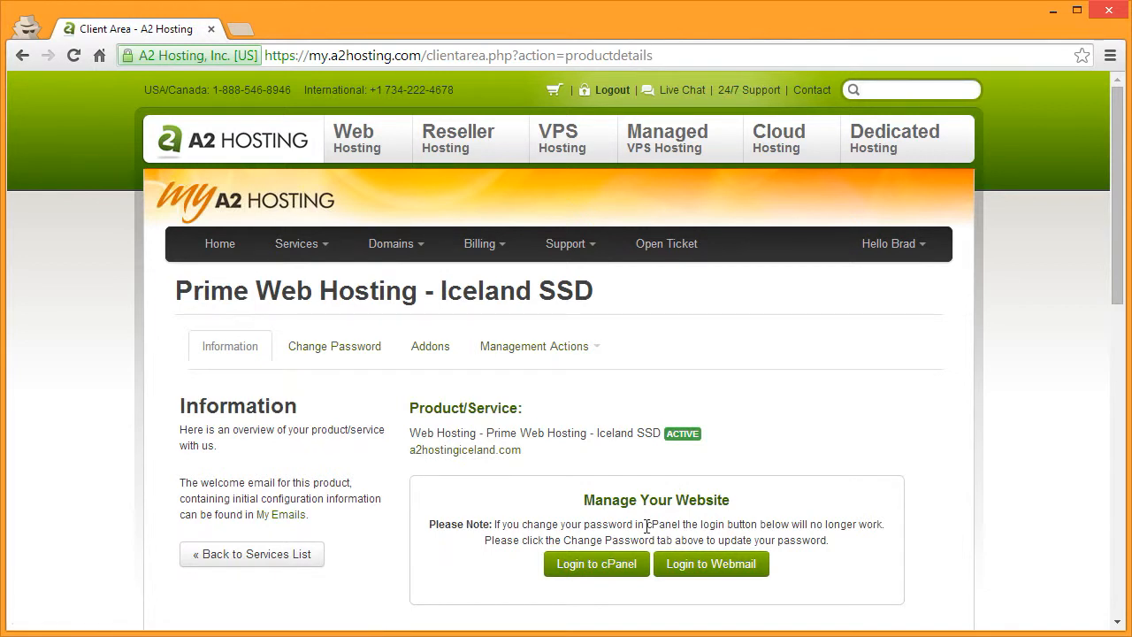
Log in to cPanel and launch ManageWP from the Software/Services section.
{"action": "left_click", "coordinate": [596, 563]}
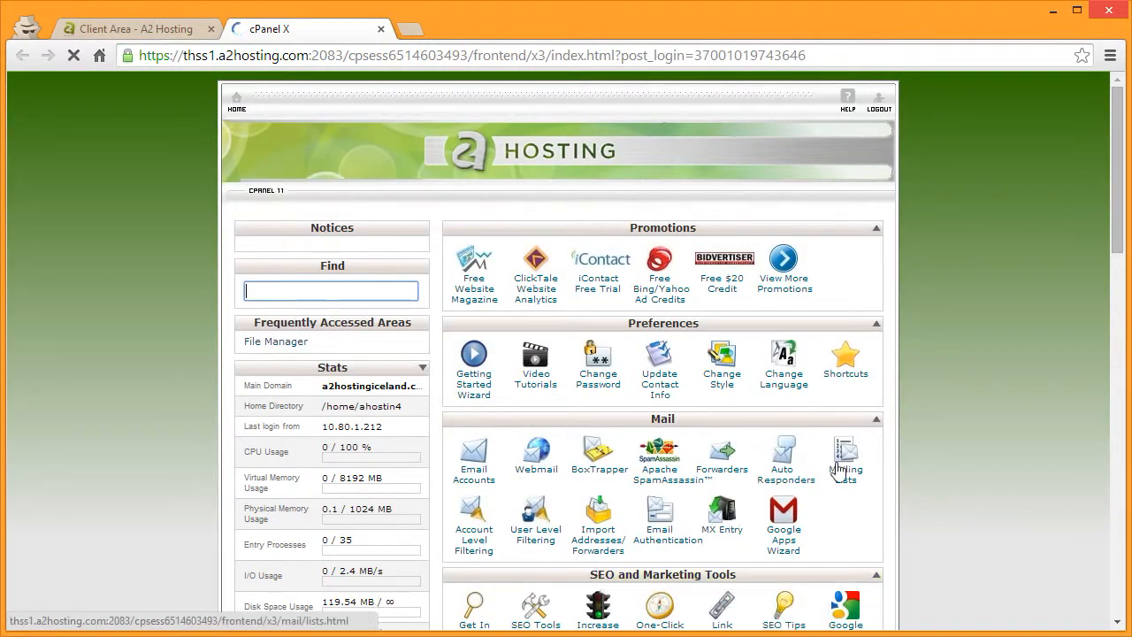
{"action": "scroll", "scroll_direction": "down", "scroll_amount": 3}
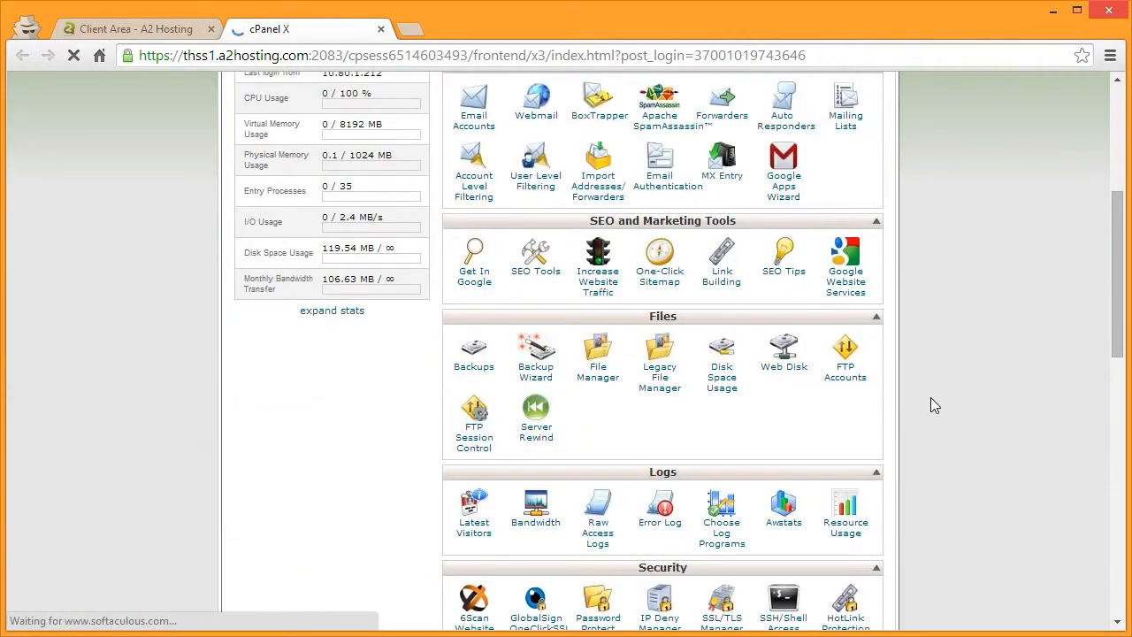
{"action": "scroll", "scroll_direction": "down", "scroll_amount": 3}
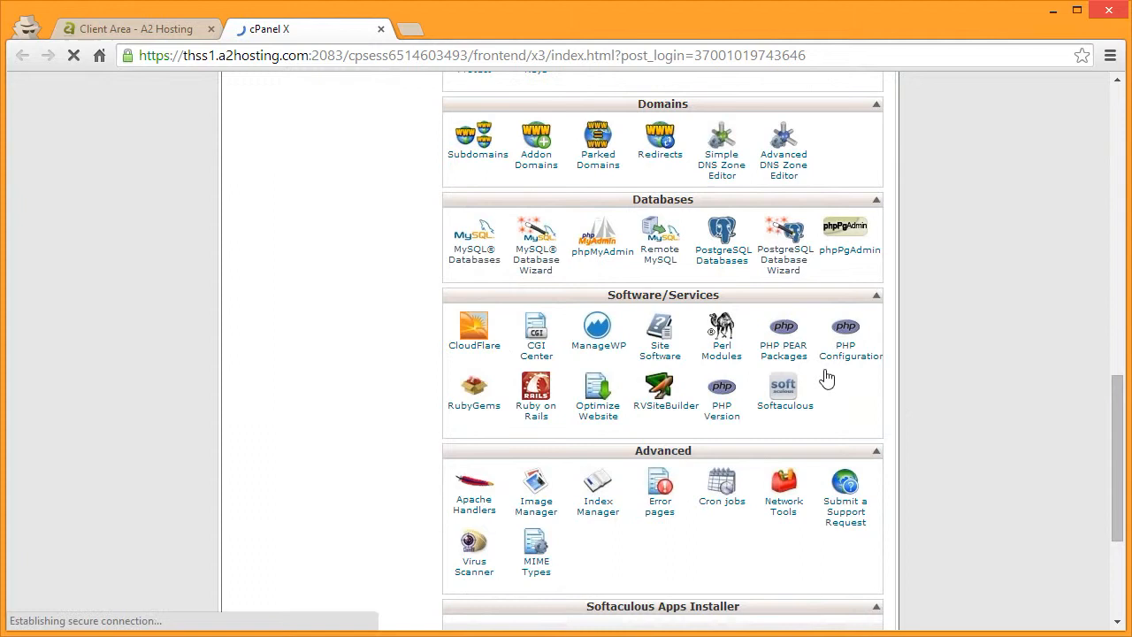
{"action": "left_click", "coordinate": [598, 326]}
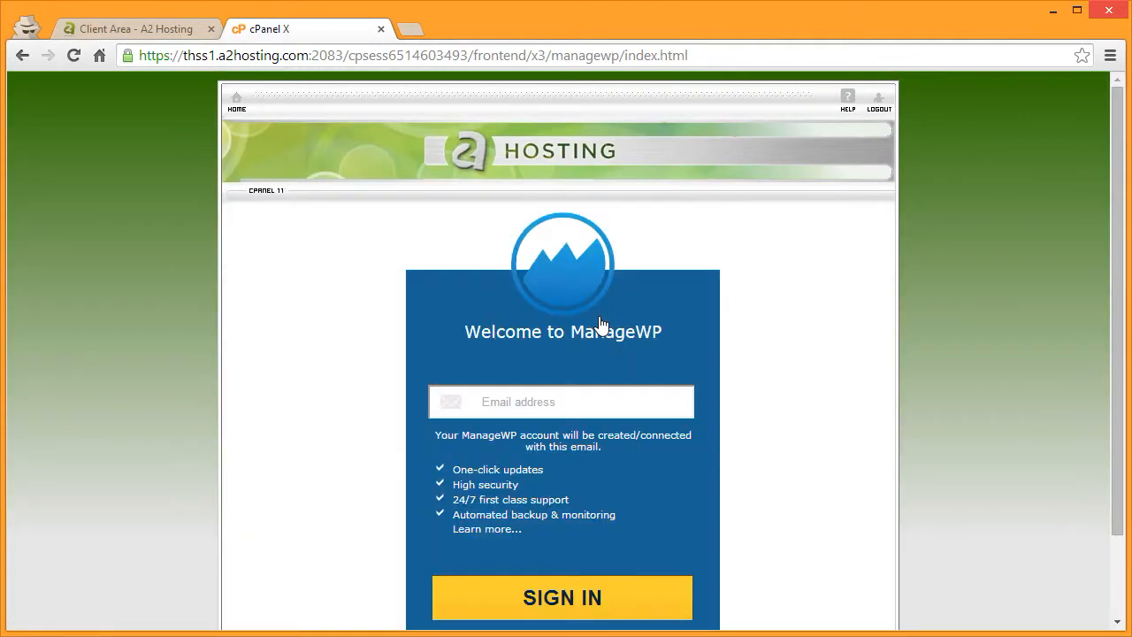
{"action": "scroll", "scroll_direction": "down", "scroll_amount": 3}
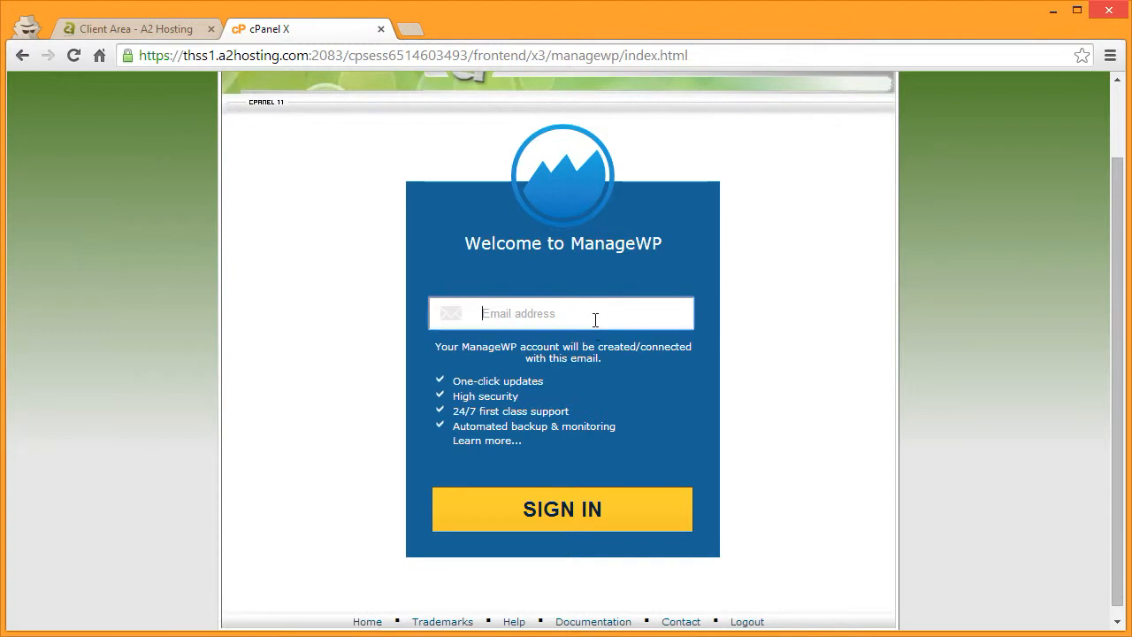
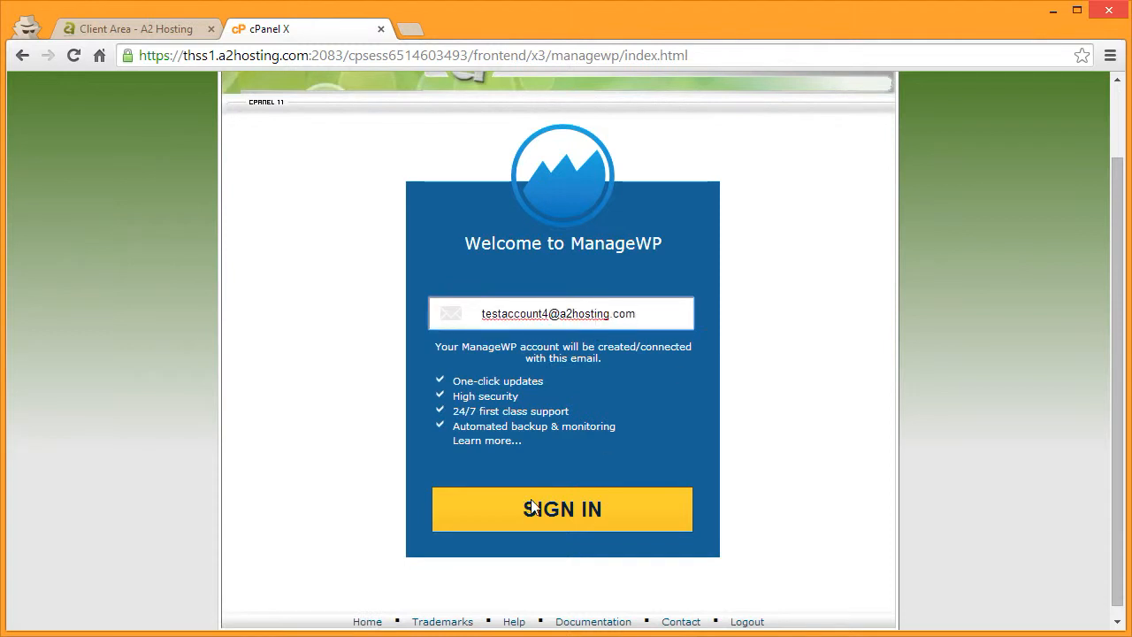
{"action": "left_click", "coordinate": [562, 508]}
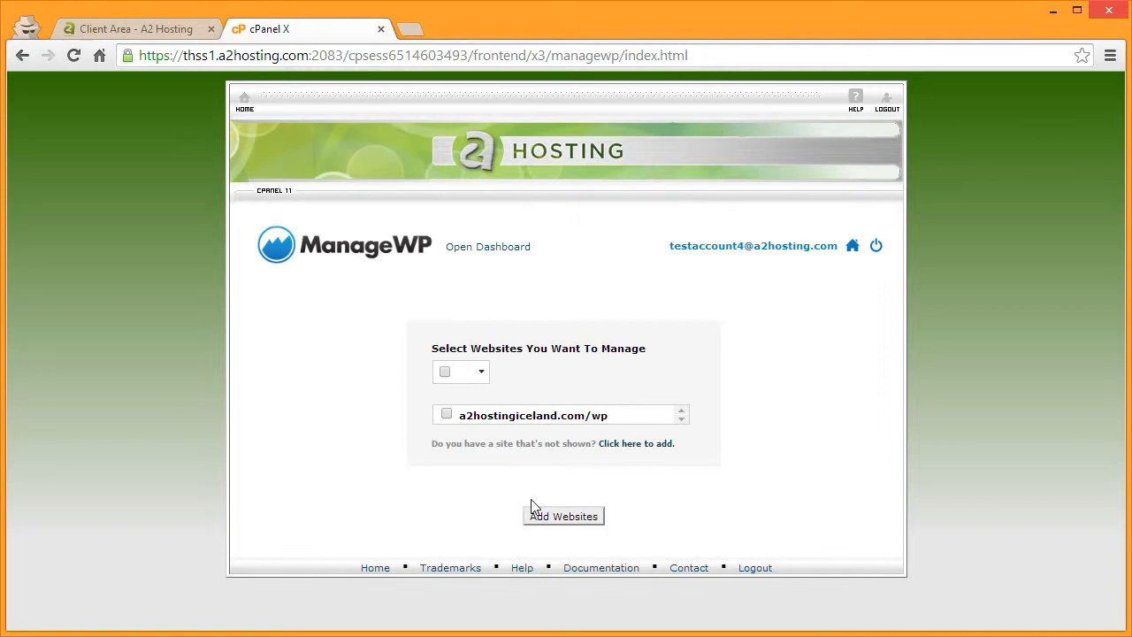
{"action": "mouse_move", "coordinate": [451, 417]}
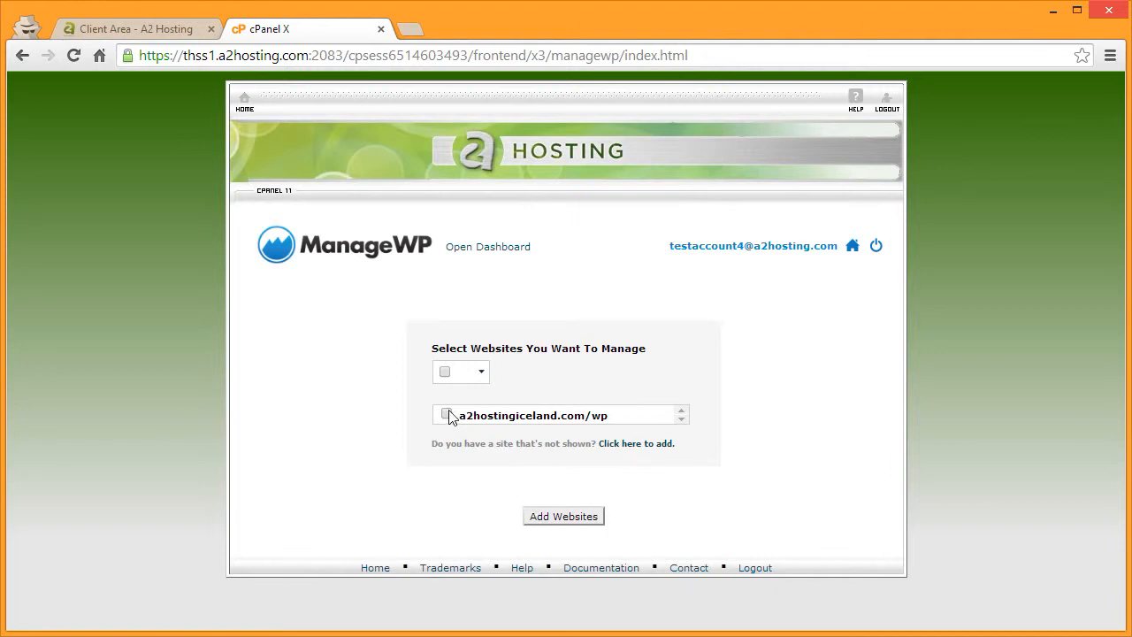
Select a2hostingiceland.com/wp and add it to ManageWP.
{"action": "left_click", "coordinate": [446, 414]}
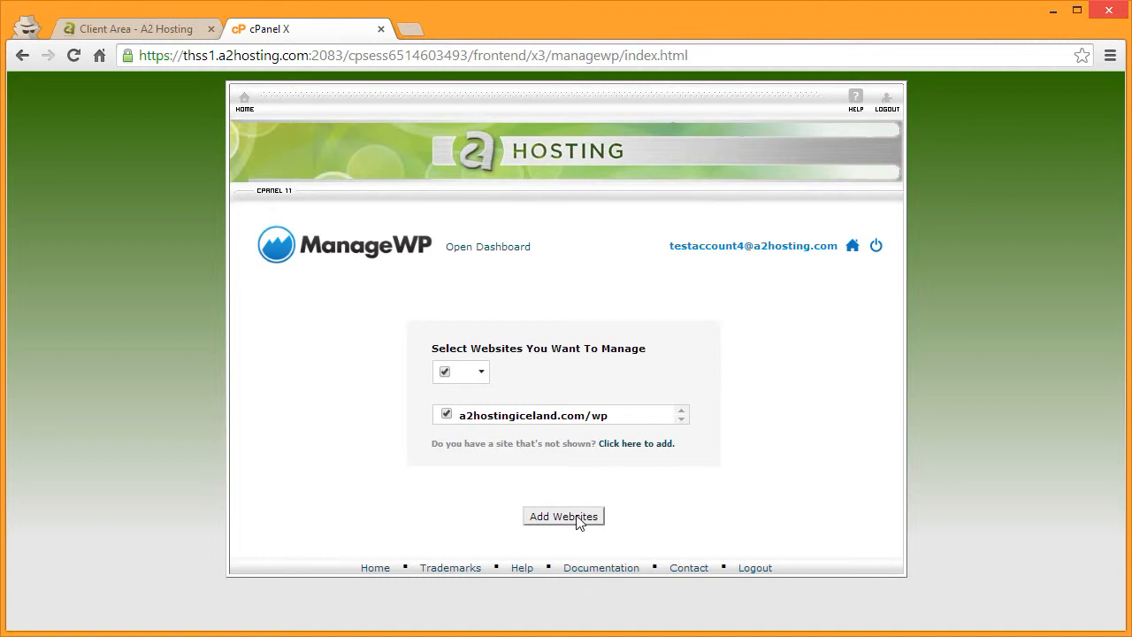
{"action": "left_click", "coordinate": [563, 516]}
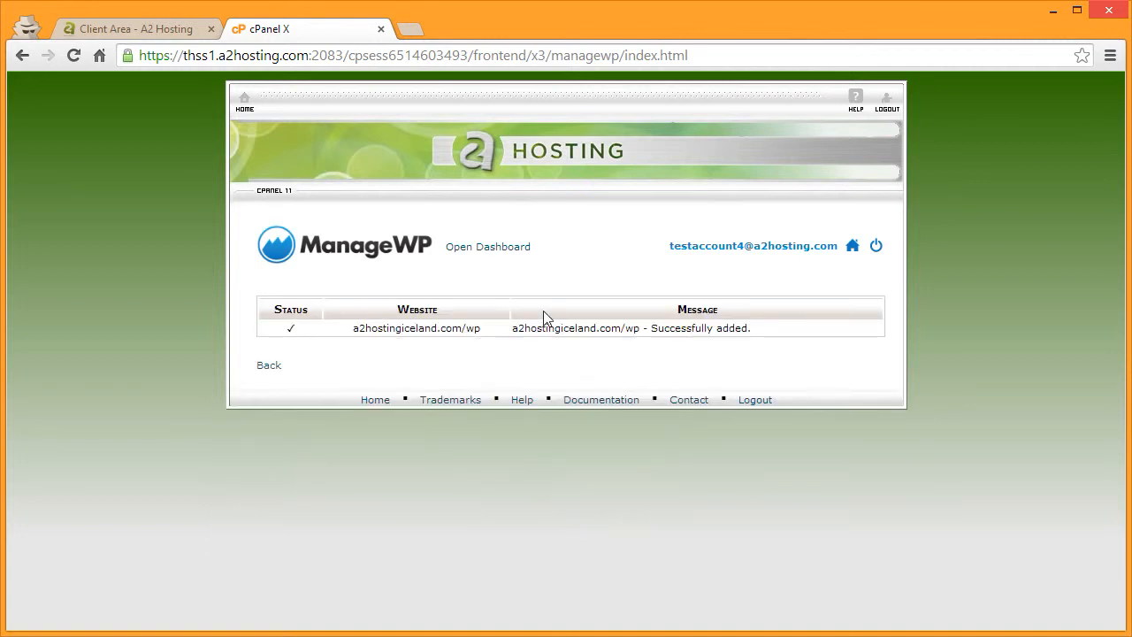
Open the ManageWP dashboard in a new tab.
{"action": "left_click", "coordinate": [487, 247]}
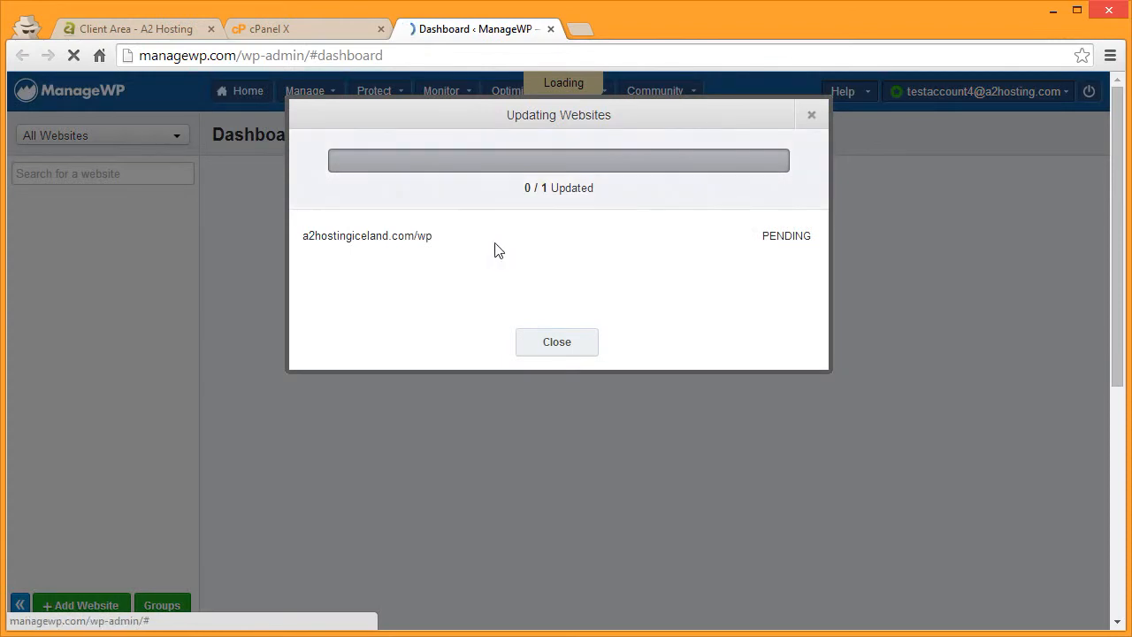
Close the Updating Websites dialog and the Learn more video popup.
{"action": "left_click", "coordinate": [556, 341]}
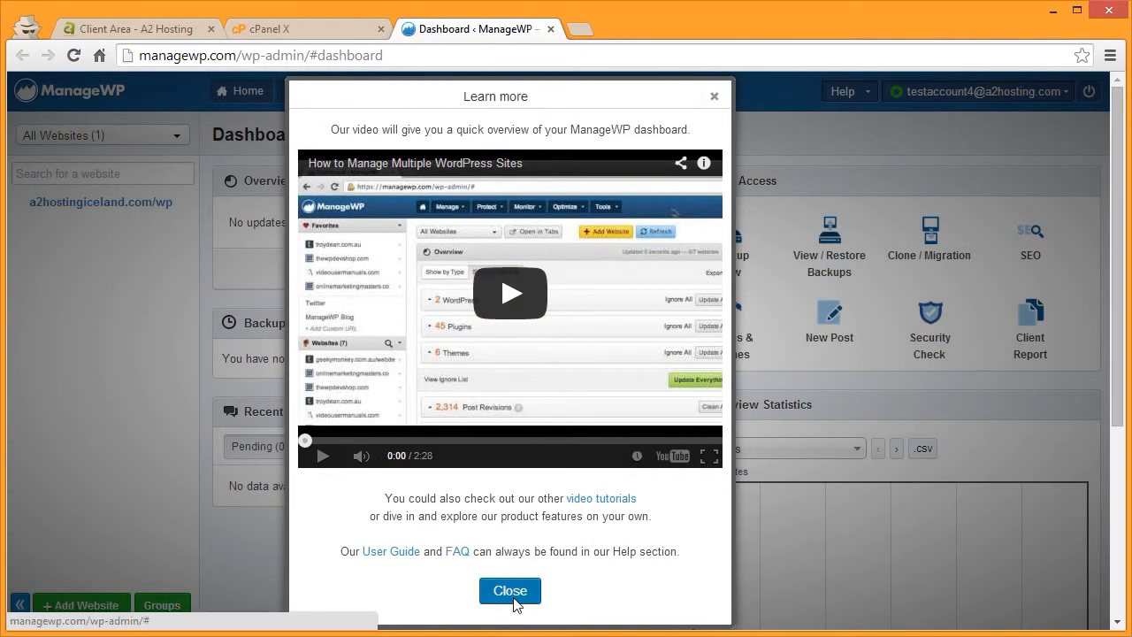
{"action": "left_click", "coordinate": [510, 591]}
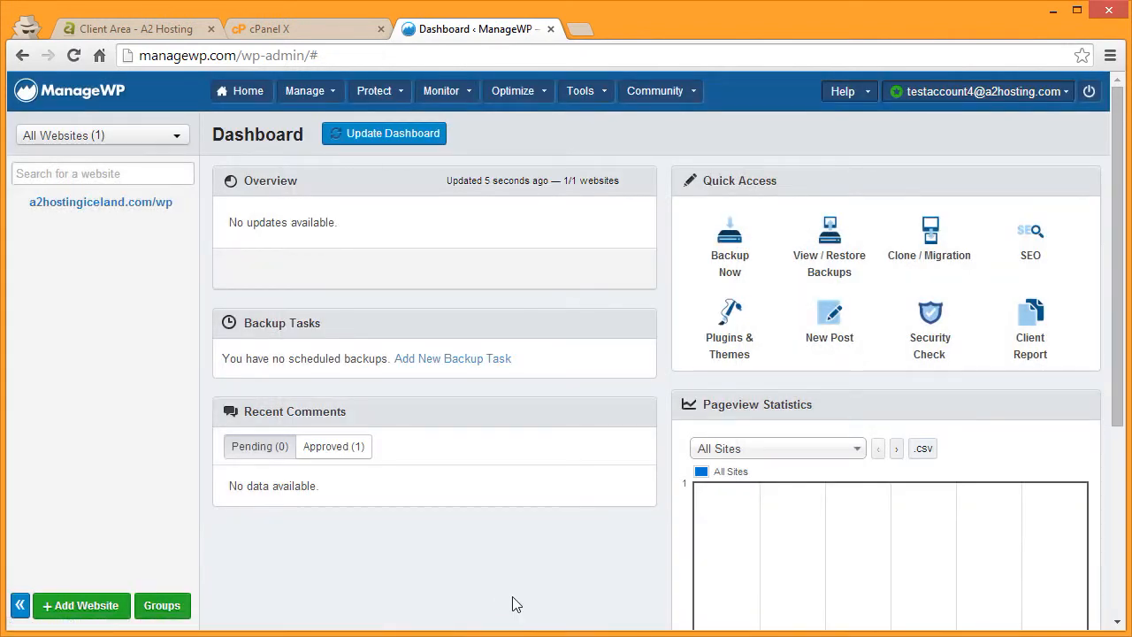